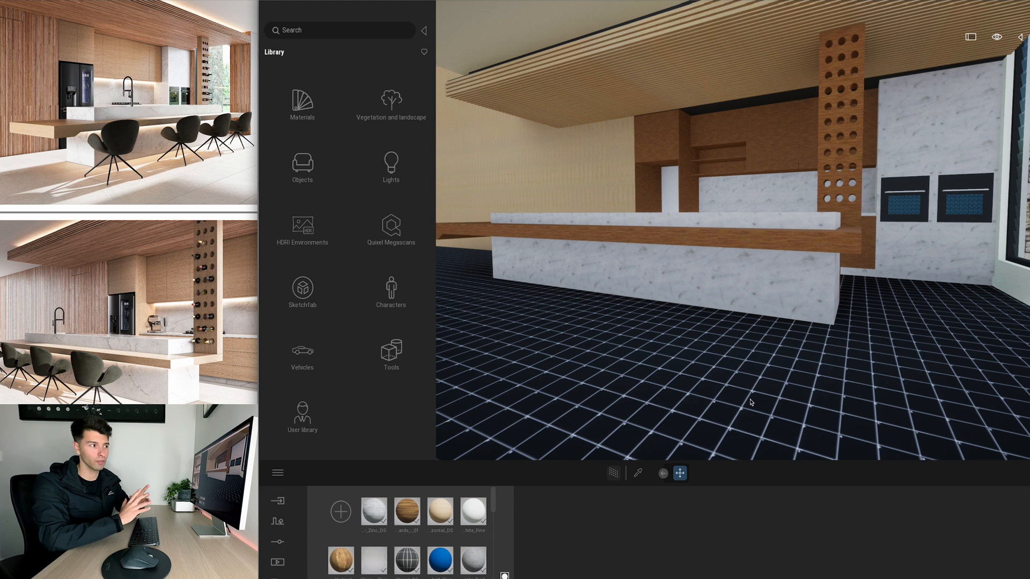
mouse_move(748, 397)
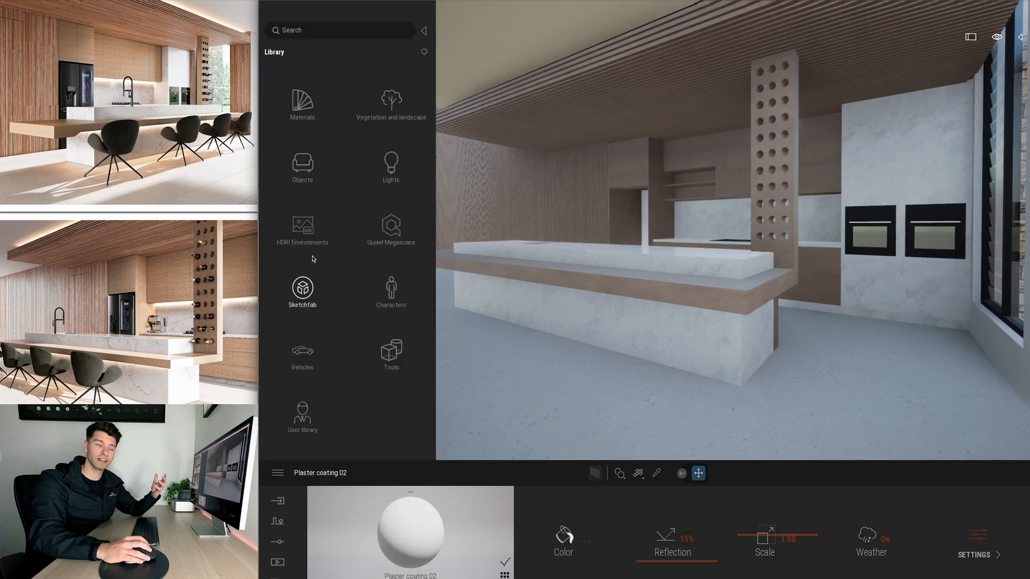
Step: Place the bar chairs, tap, appliances and wine bottles, then light the kitchen with a sky-light HDRI
left_click(302, 288)
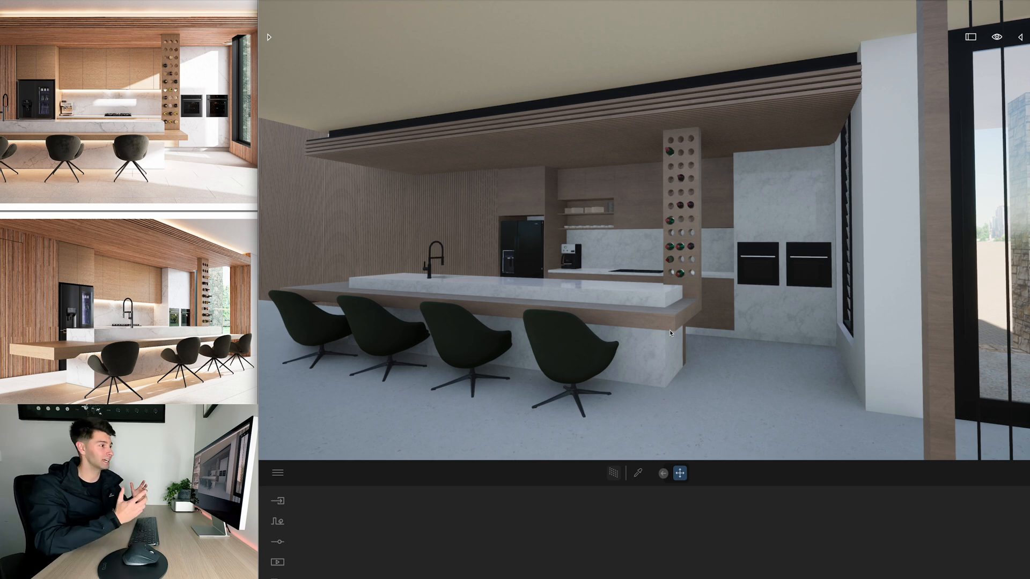
left_click(278, 541)
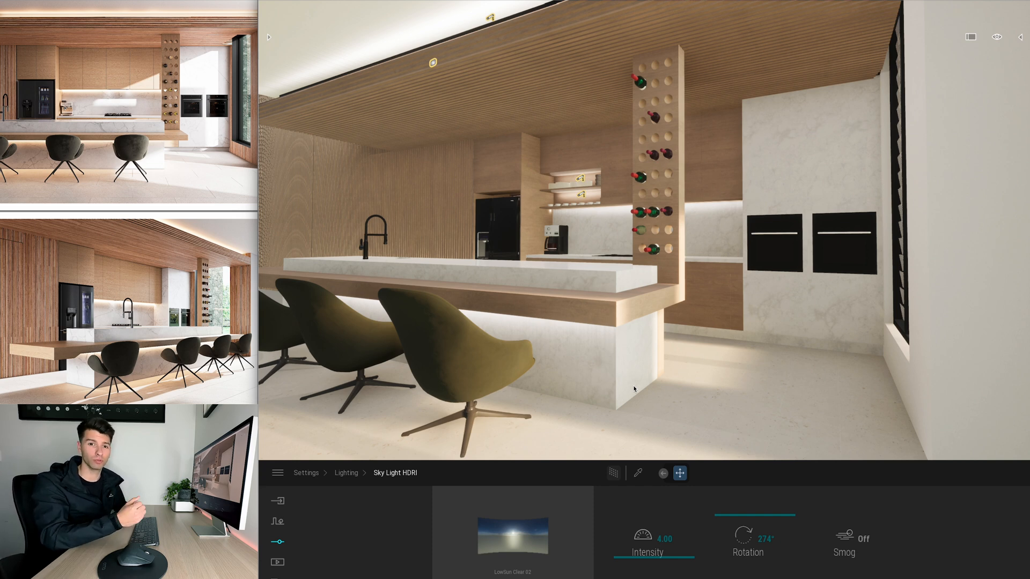
Step: Create Video1 in Media > Video and bring up its format settings
left_click(278, 563)
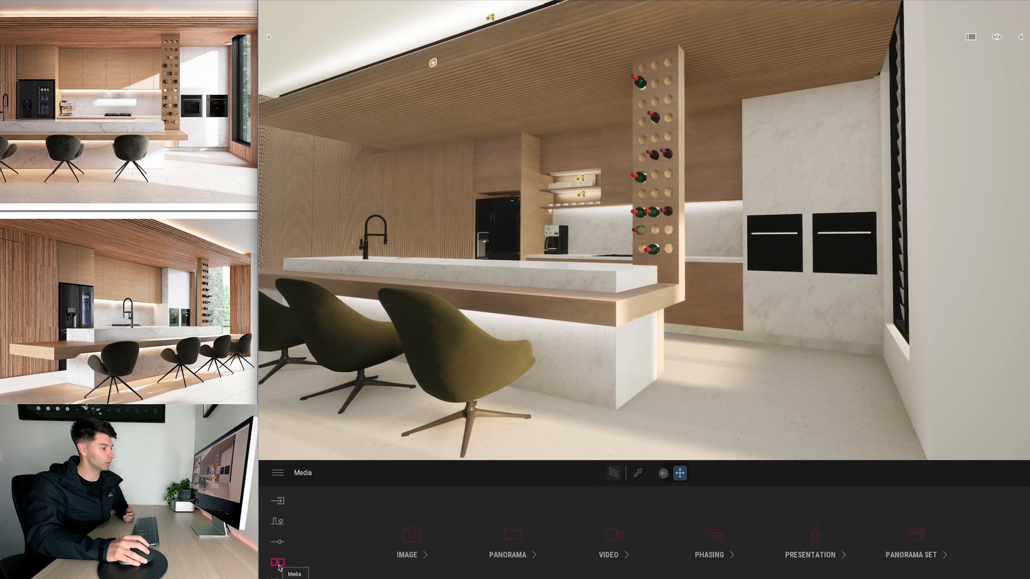
left_click(607, 555)
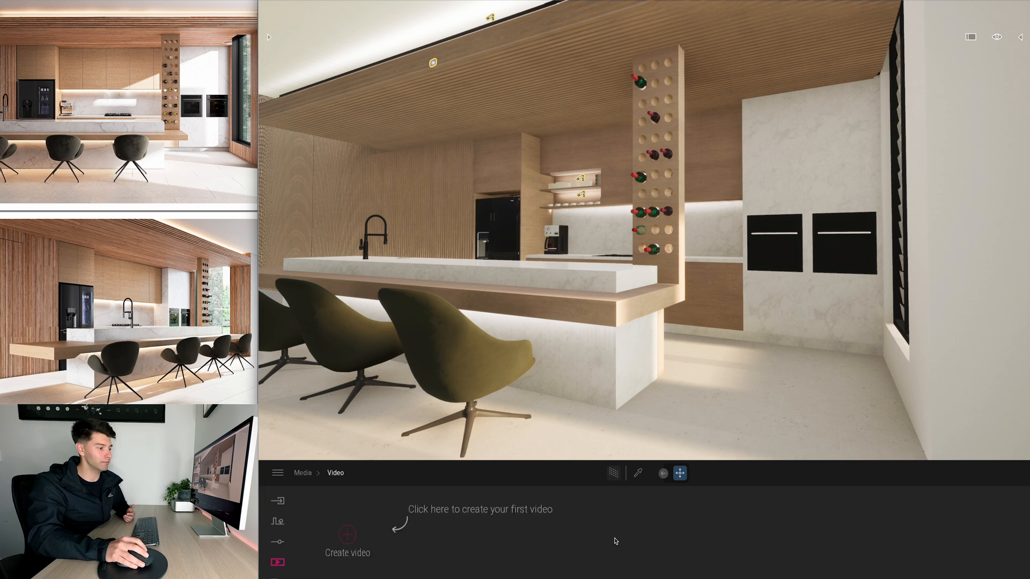
left_click(347, 534)
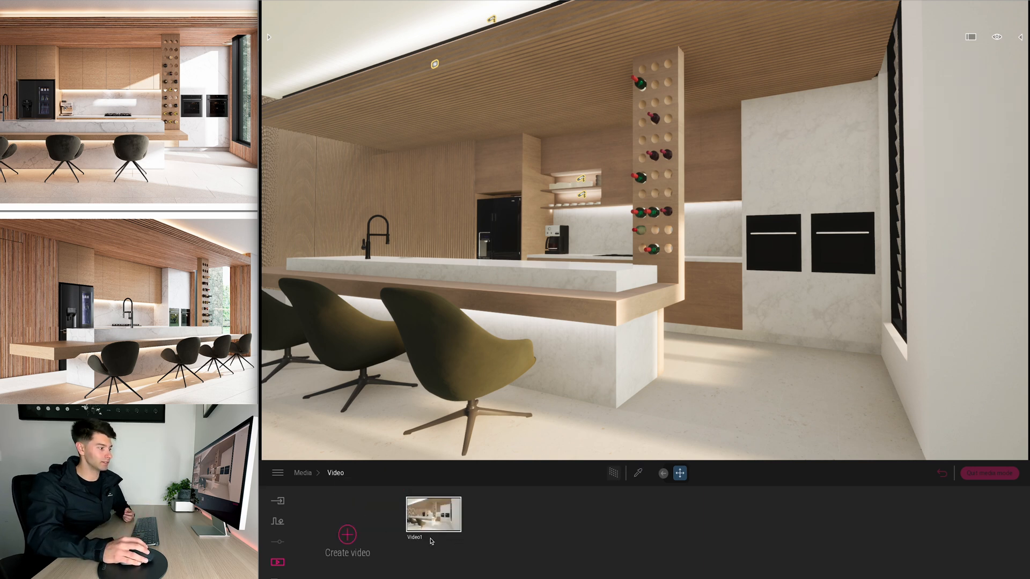
left_click(433, 516)
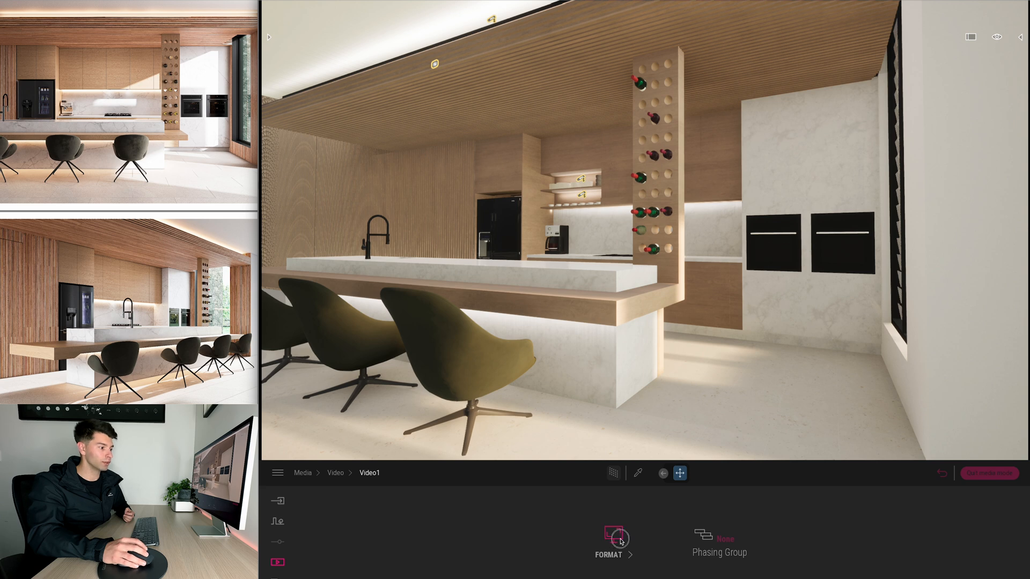
left_click(609, 539)
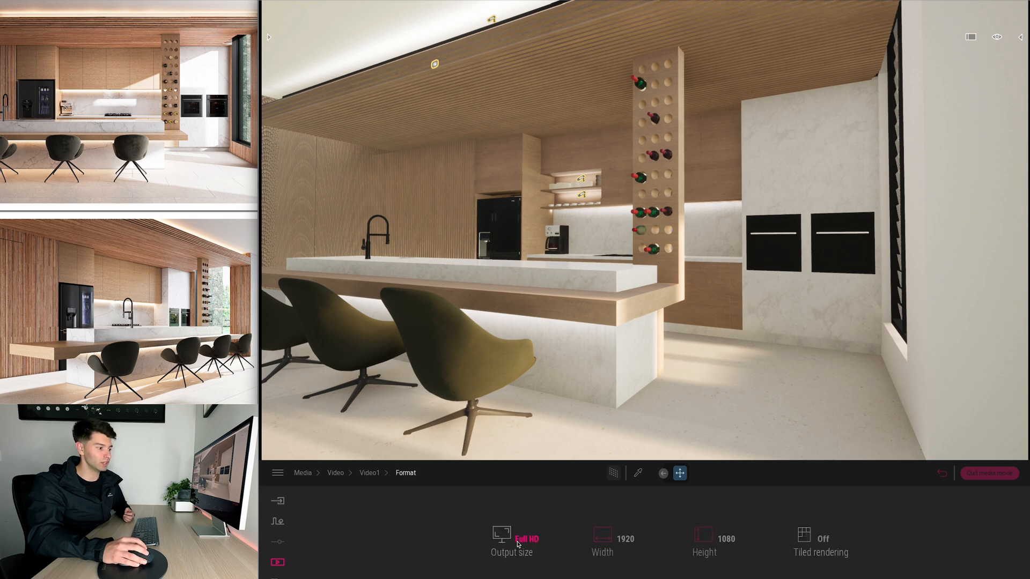
Step: Set Video1's output size to 4K UHD in portrait orientation
left_click(512, 538)
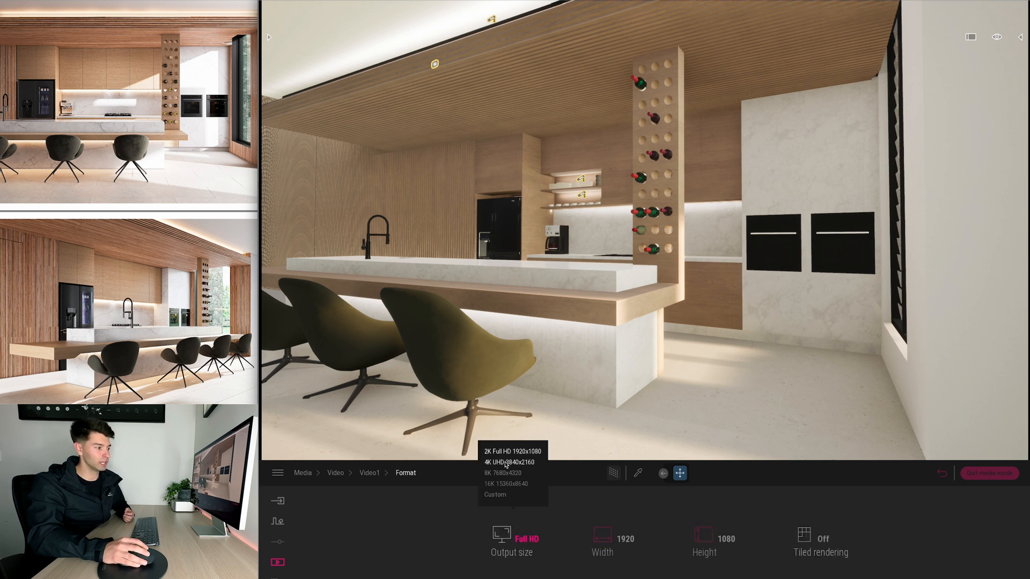
left_click(513, 461)
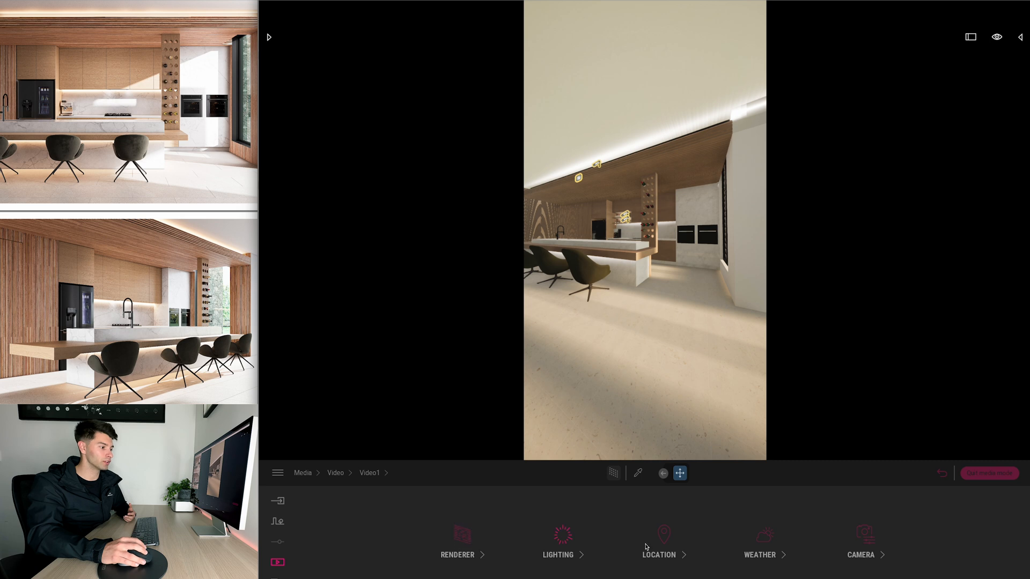
Step: Lengthen Video1's camera focal length to frame the island, wine rack and ovens more closely
left_click(862, 542)
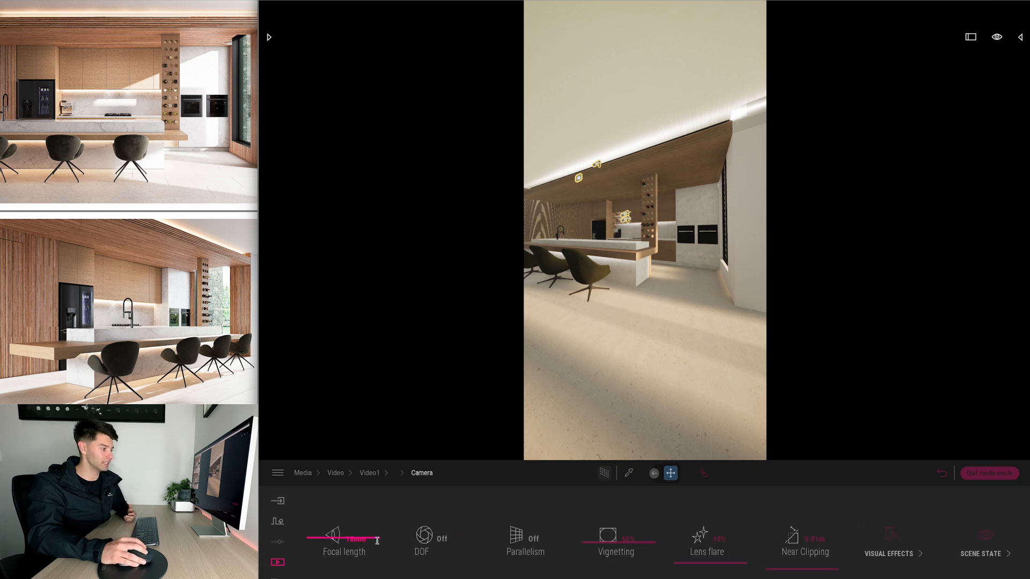
left_click_drag(377, 539, 348, 538)
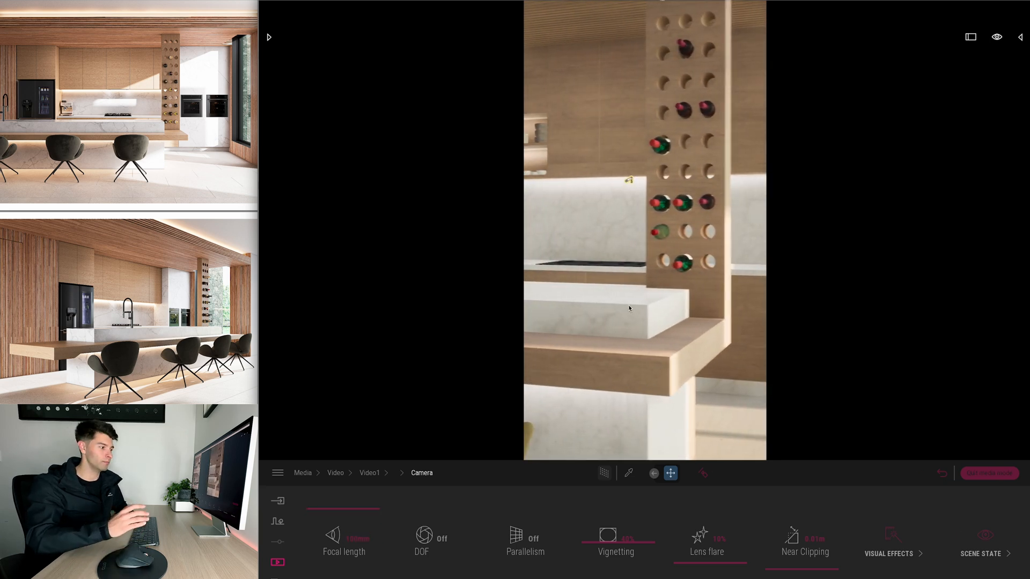
left_click(344, 538)
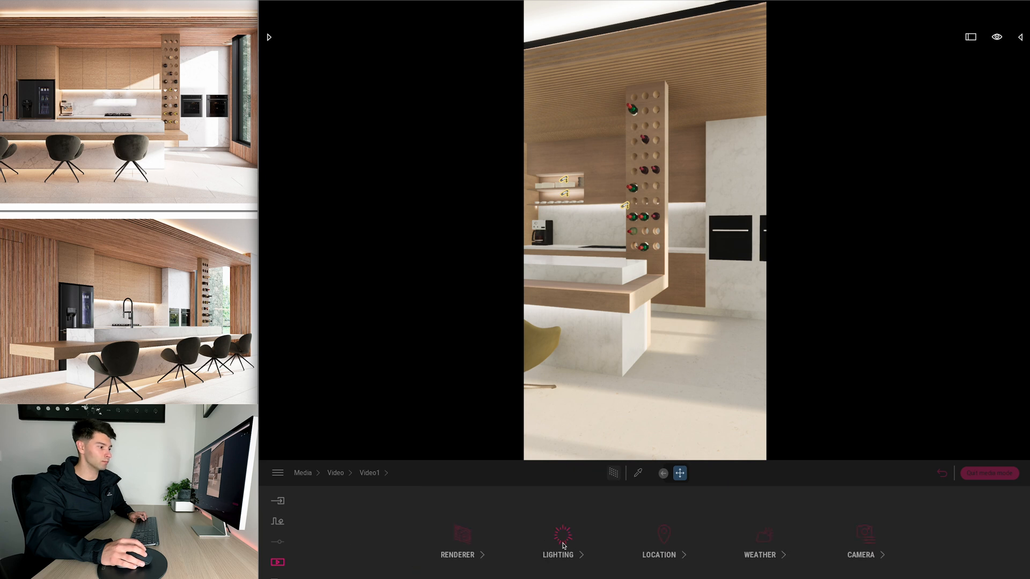
Step: Turn off auto-exposure, set a fixed exposure value and adjust the ambient light for a moodier kitchen
left_click(561, 544)
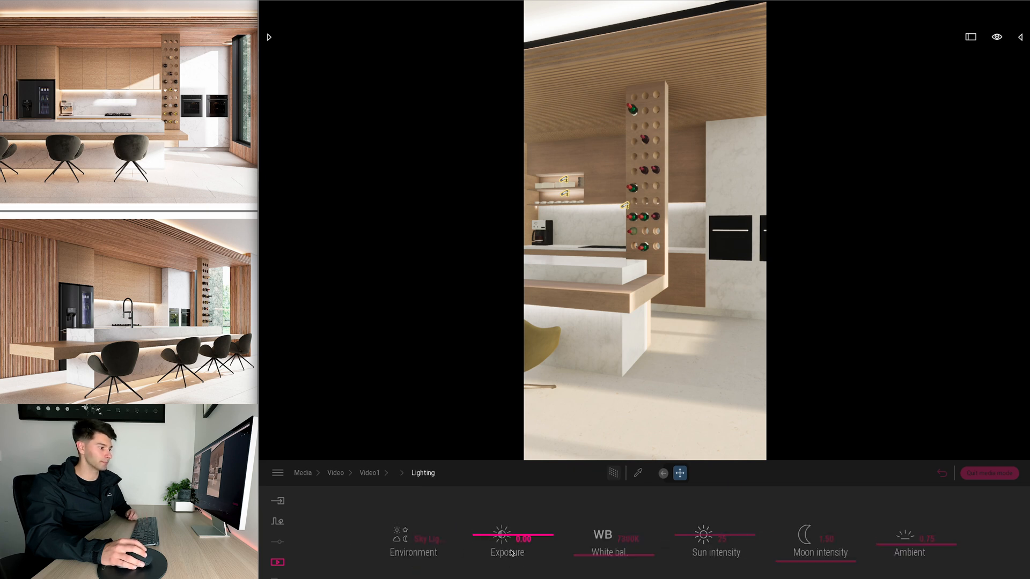
left_click(507, 540)
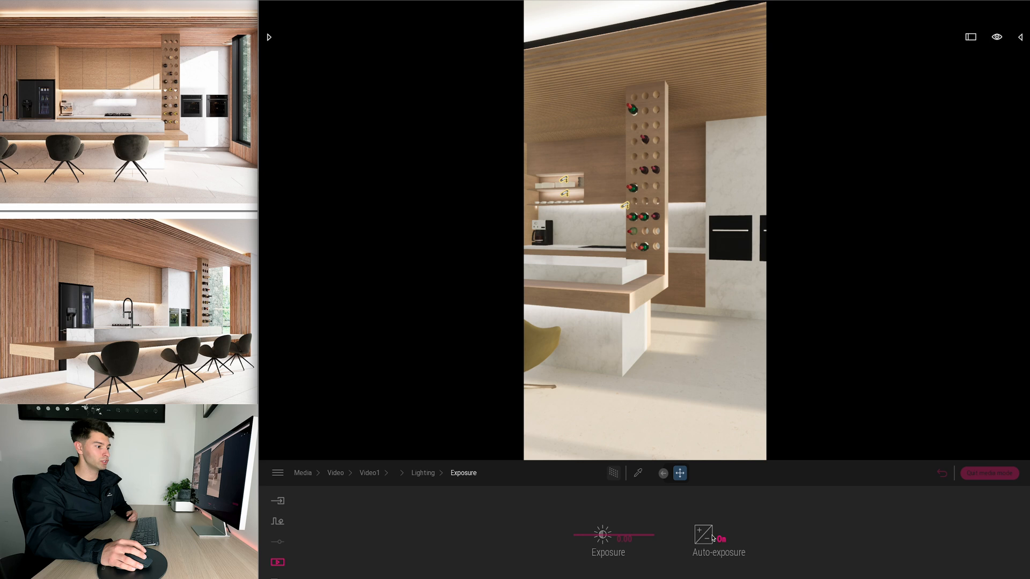
left_click(719, 534)
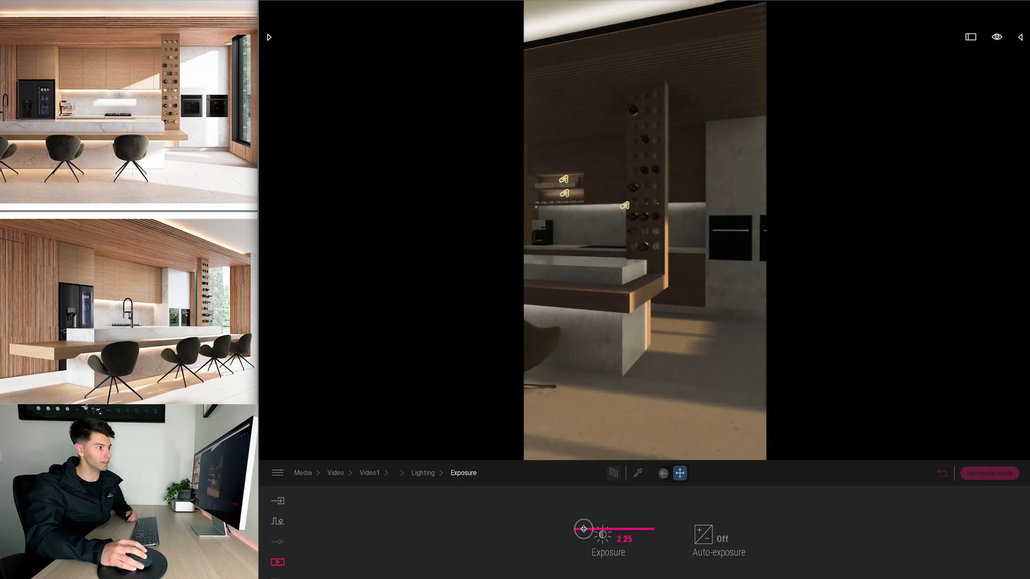
left_click_drag(584, 528, 588, 529)
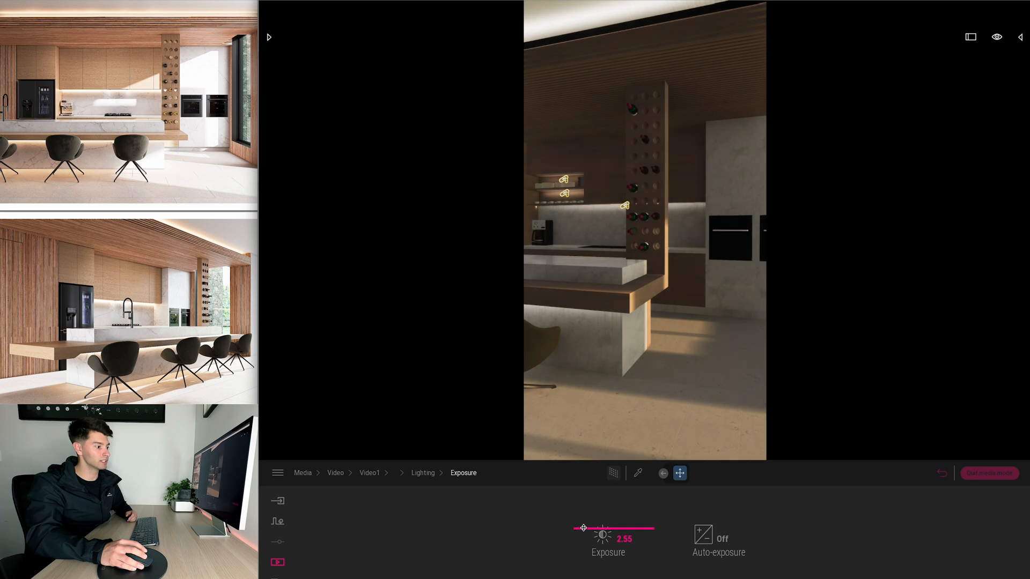
left_click_drag(581, 529, 597, 529)
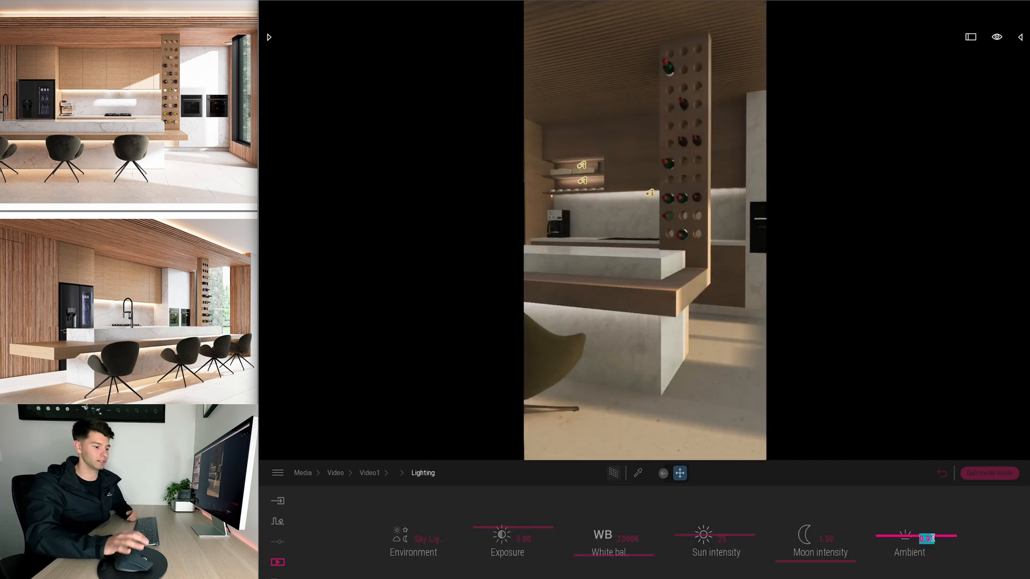
left_click_drag(919, 538, 932, 538)
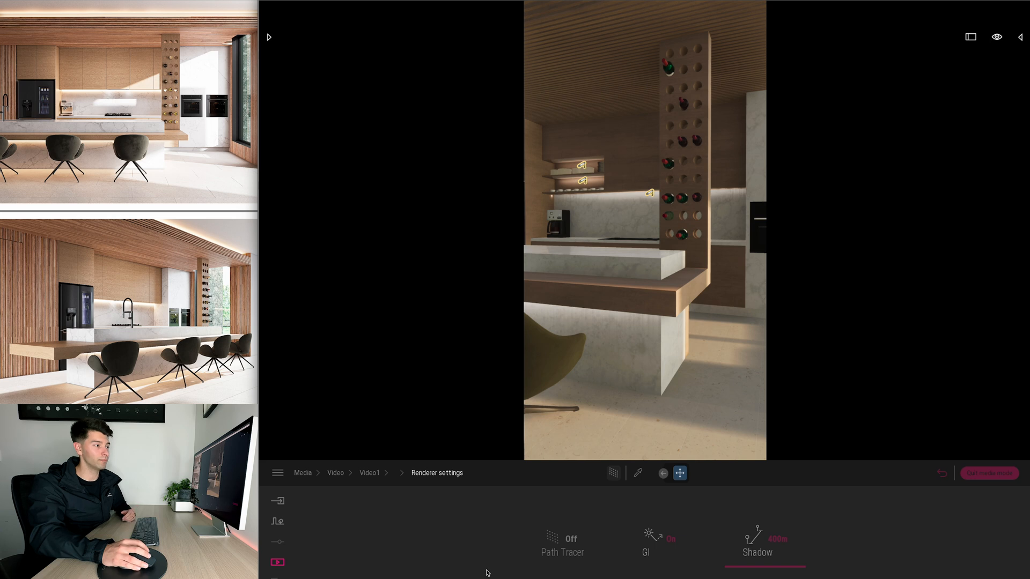
mouse_move(386, 490)
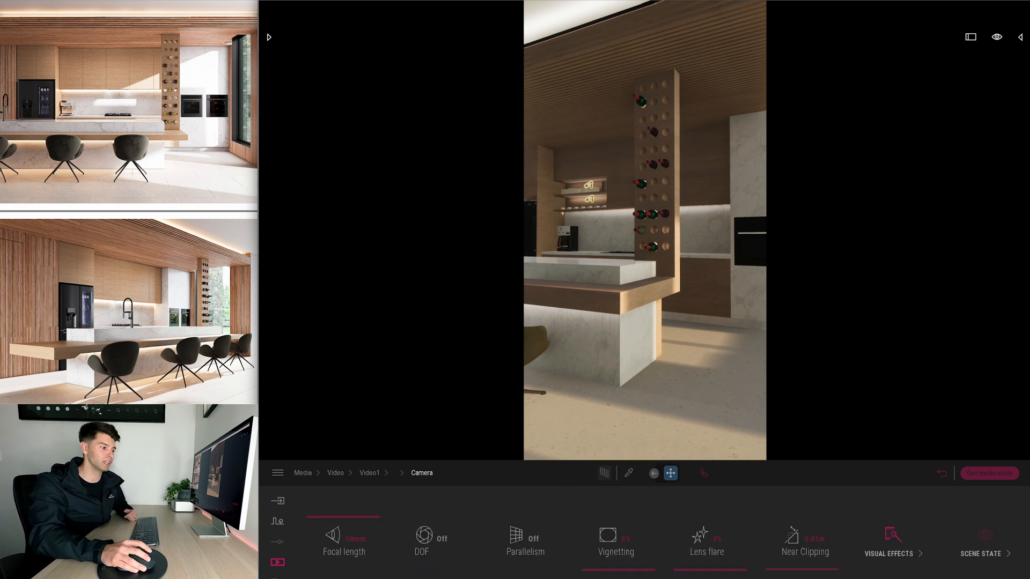
Step: Raise contrast and slightly boost saturation in Video1's color gradient visual effects
left_click(888, 541)
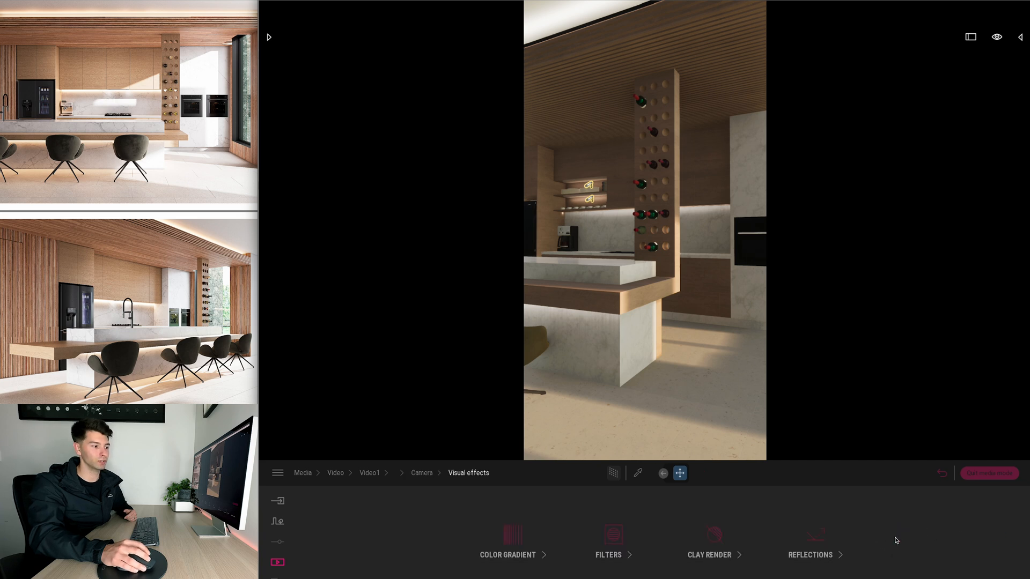
mouse_move(511, 534)
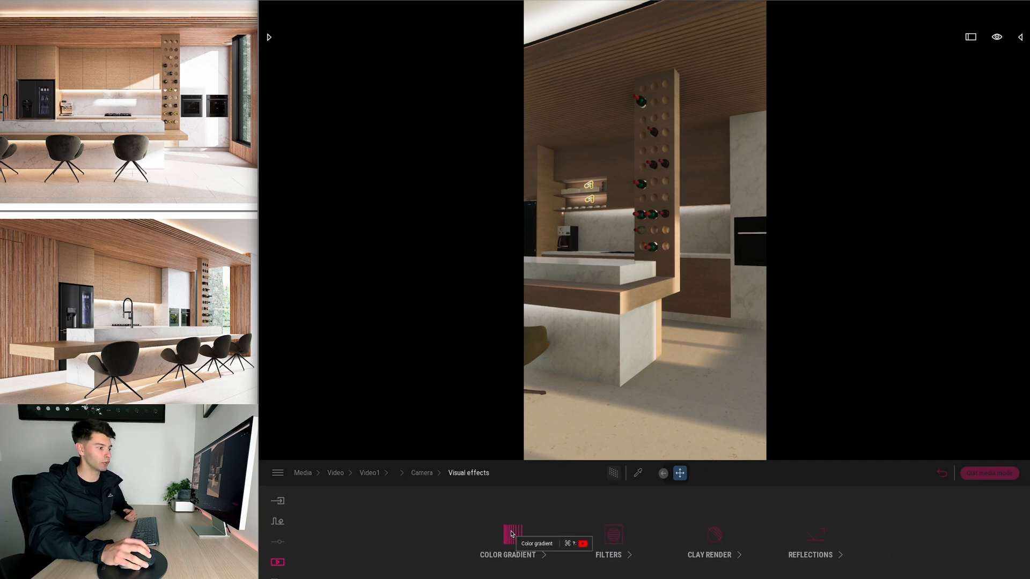
left_click(509, 536)
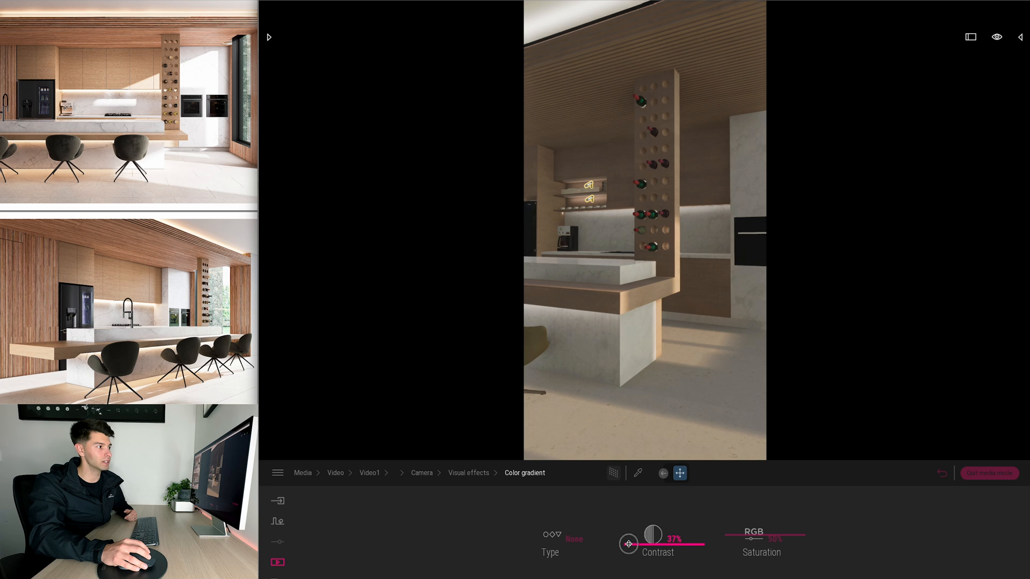
left_click_drag(628, 543, 653, 534)
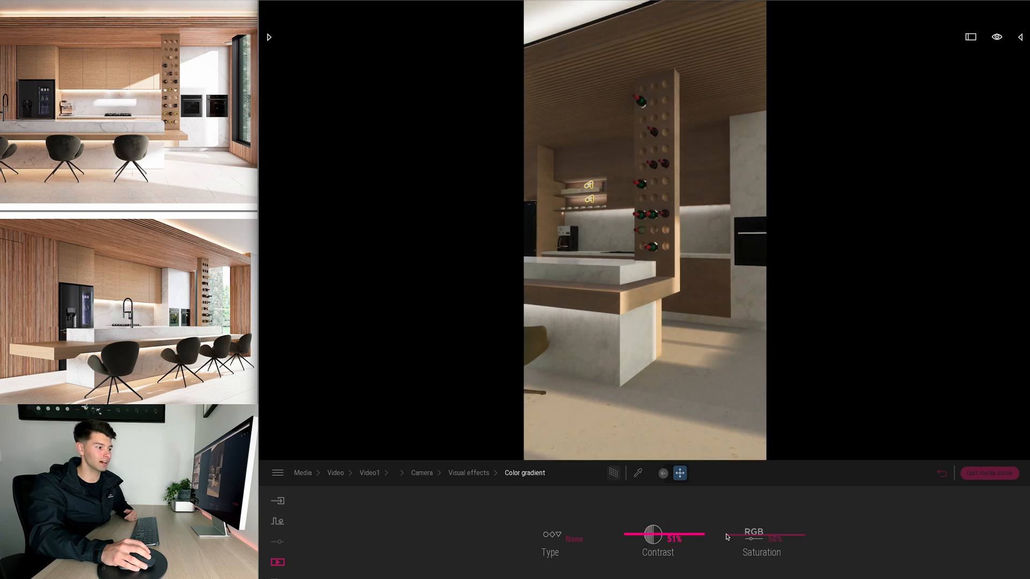
left_click_drag(771, 536, 730, 535)
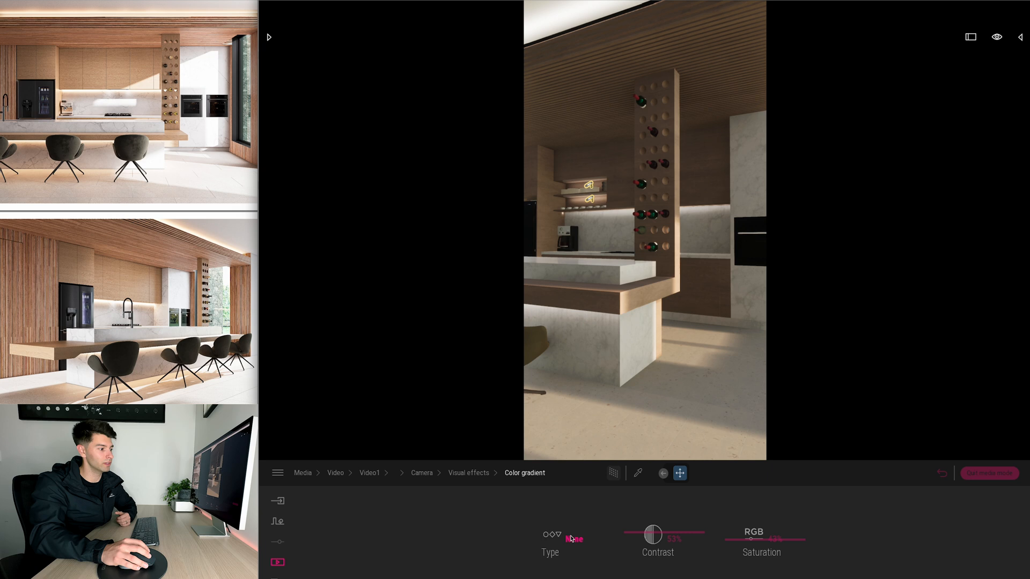
left_click(561, 539)
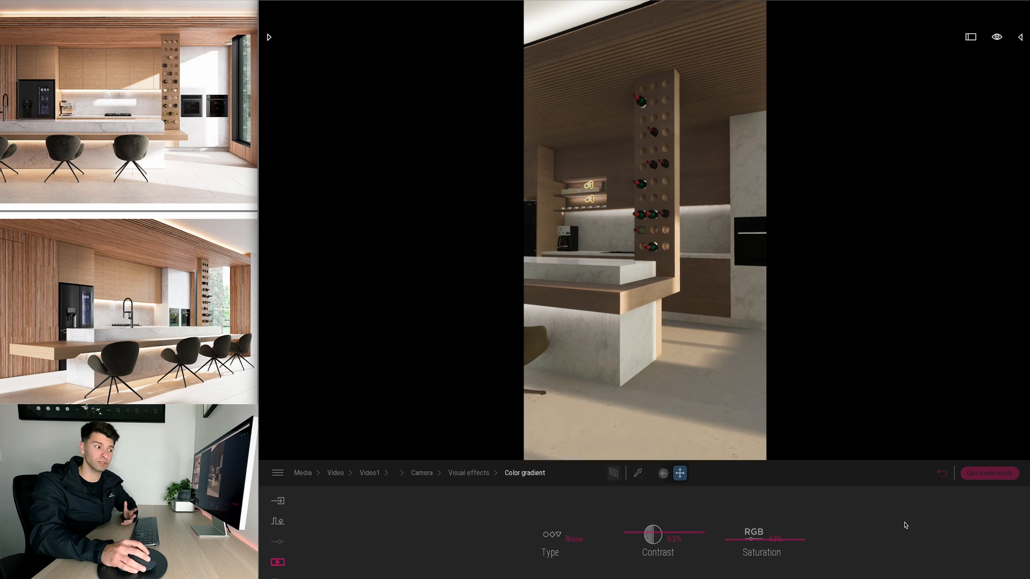
left_click_drag(654, 532, 656, 532)
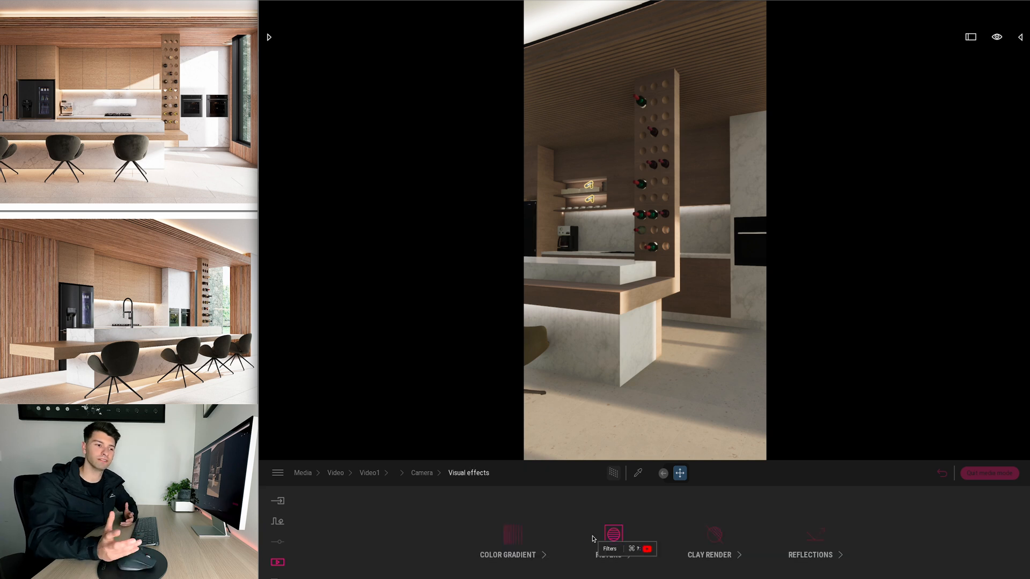
left_click(613, 535)
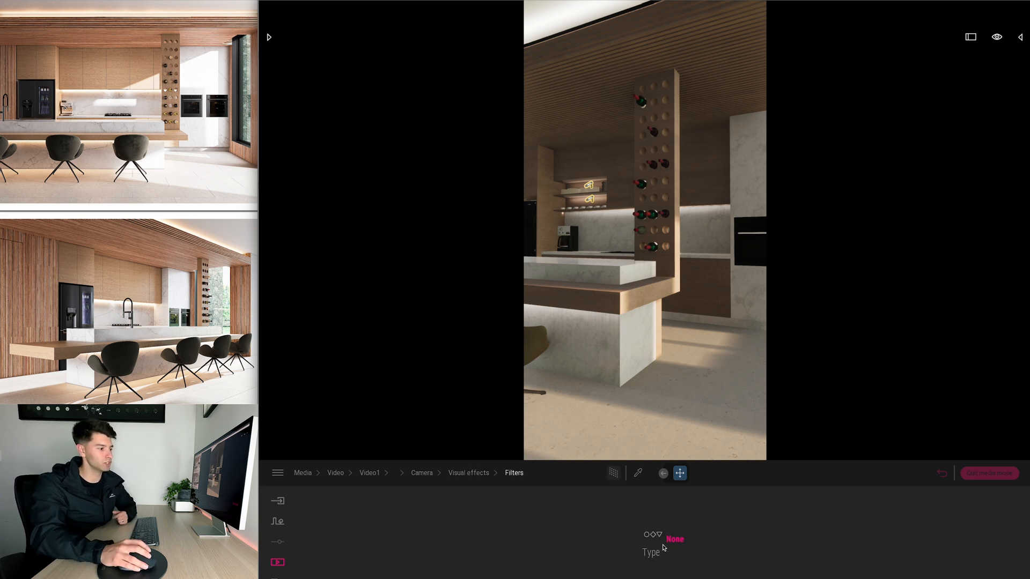